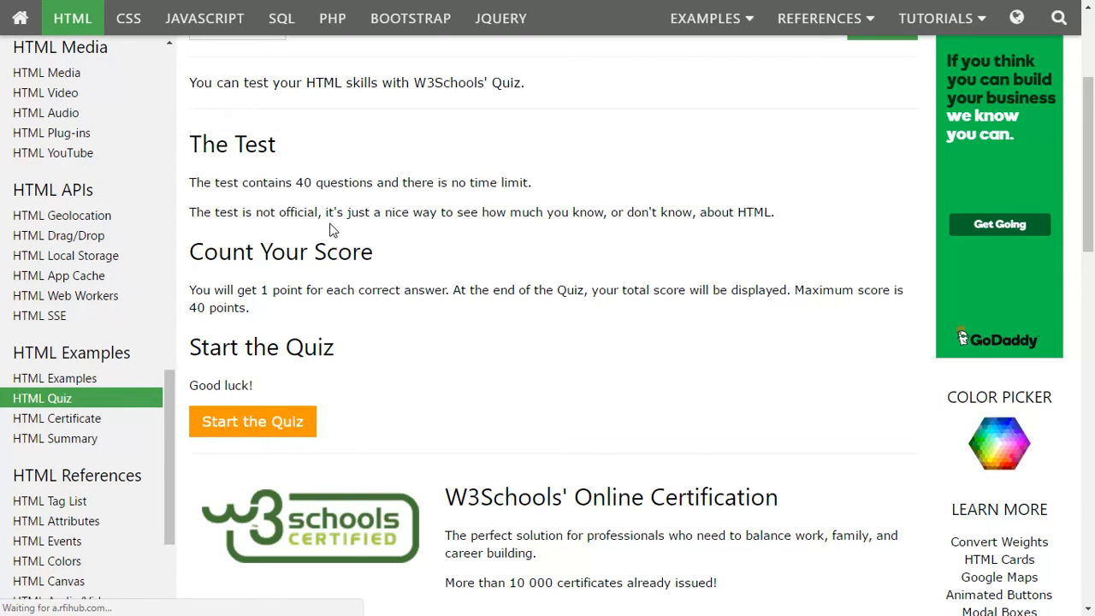
mouse_move(261, 421)
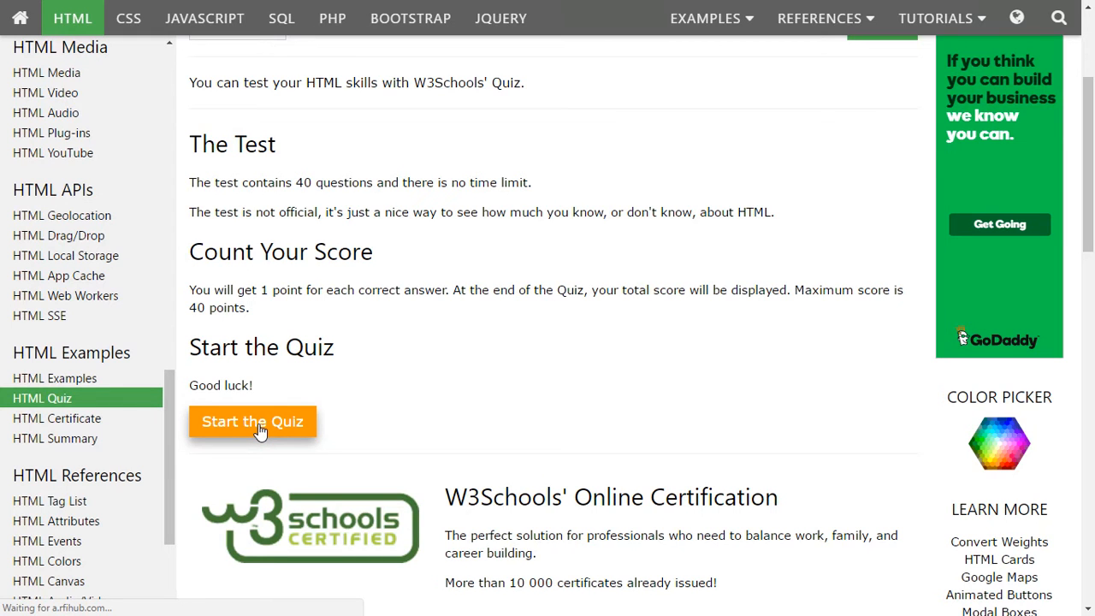
Step: Start the W3Schools HTML Quiz from its landing page
click(253, 421)
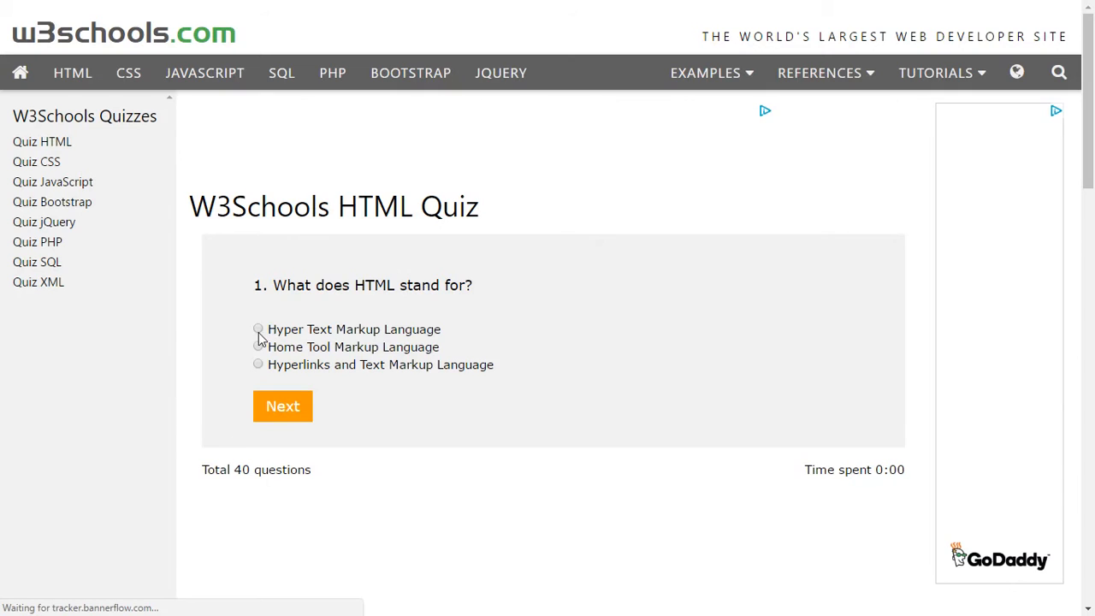
Step: Answer 'Hyper Text Markup Language' for question 1 and 'The World Wide Web Consortium' for question 2
click(258, 330)
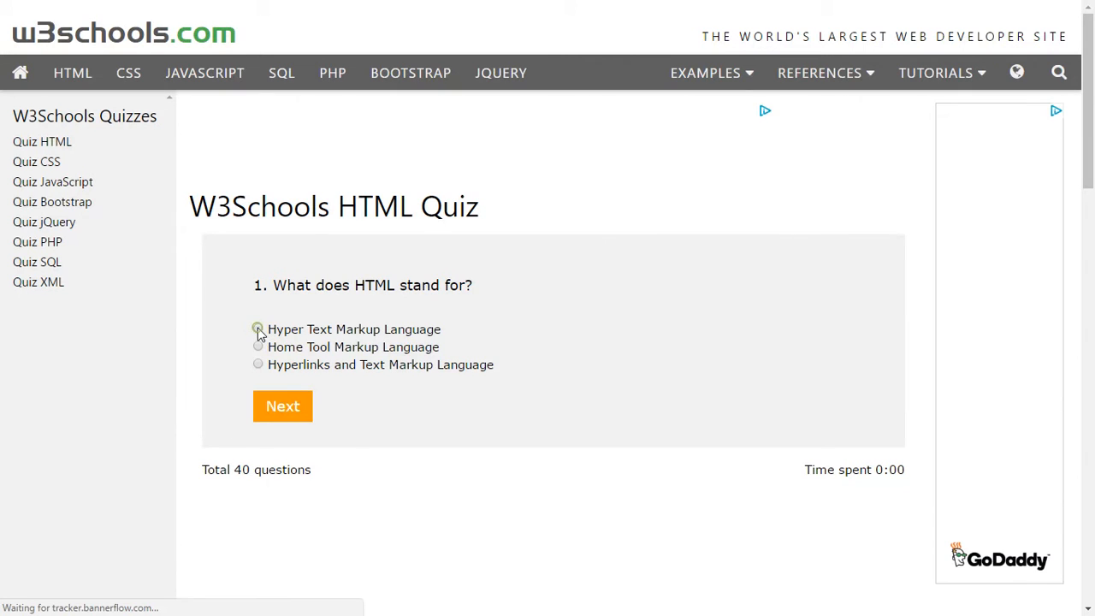
click(257, 329)
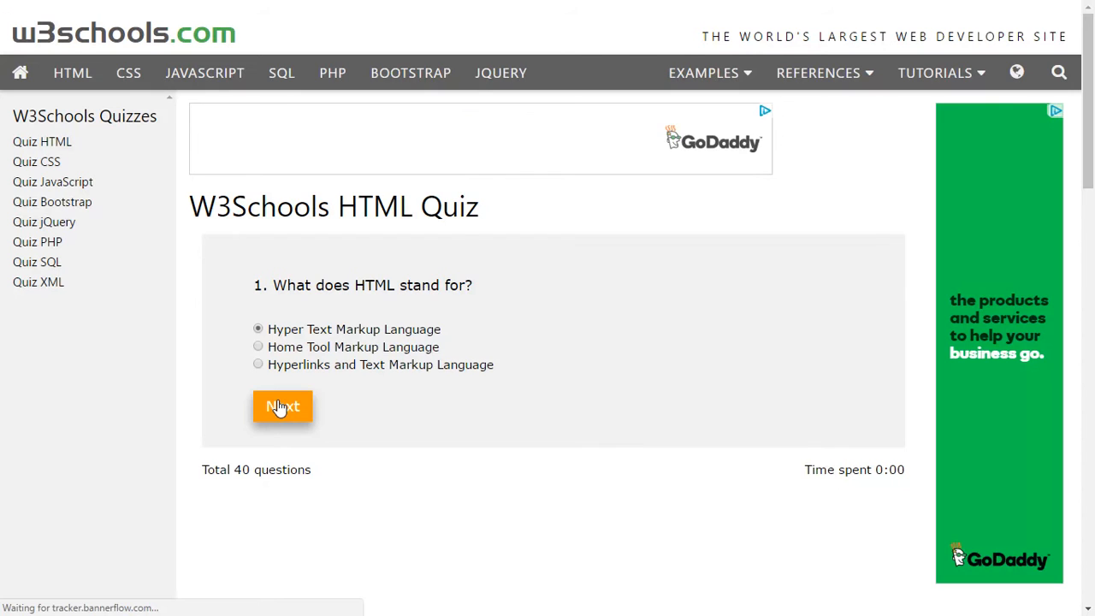
click(282, 406)
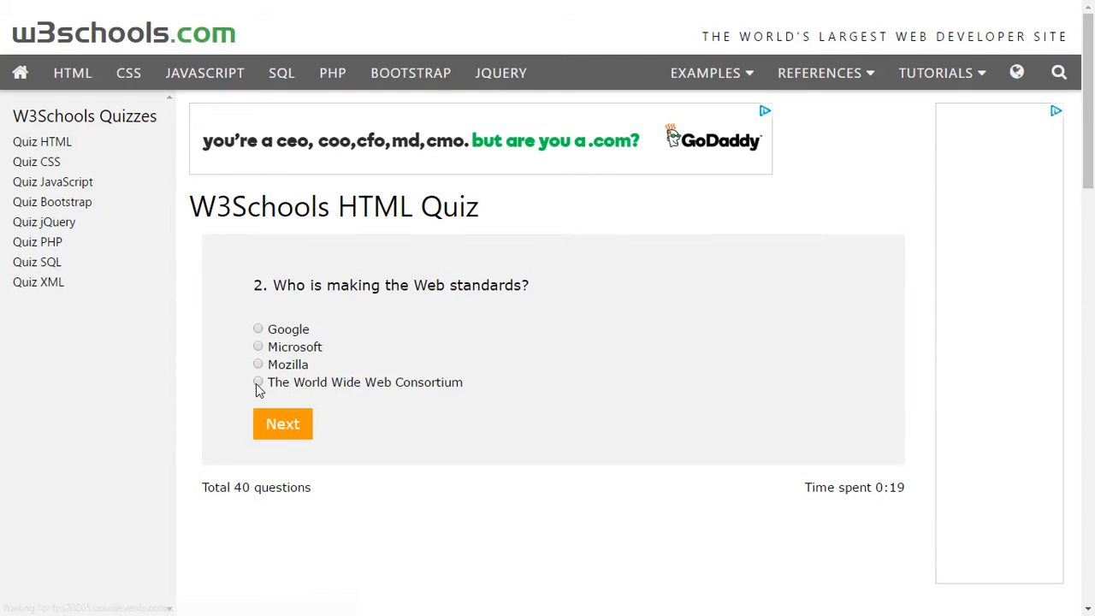
click(257, 382)
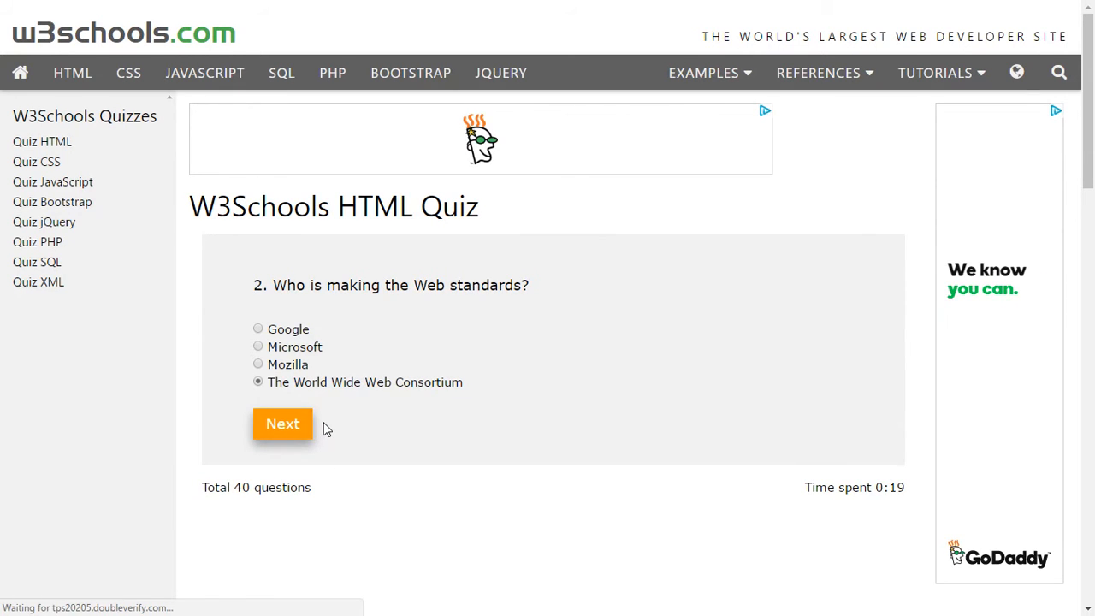
click(282, 423)
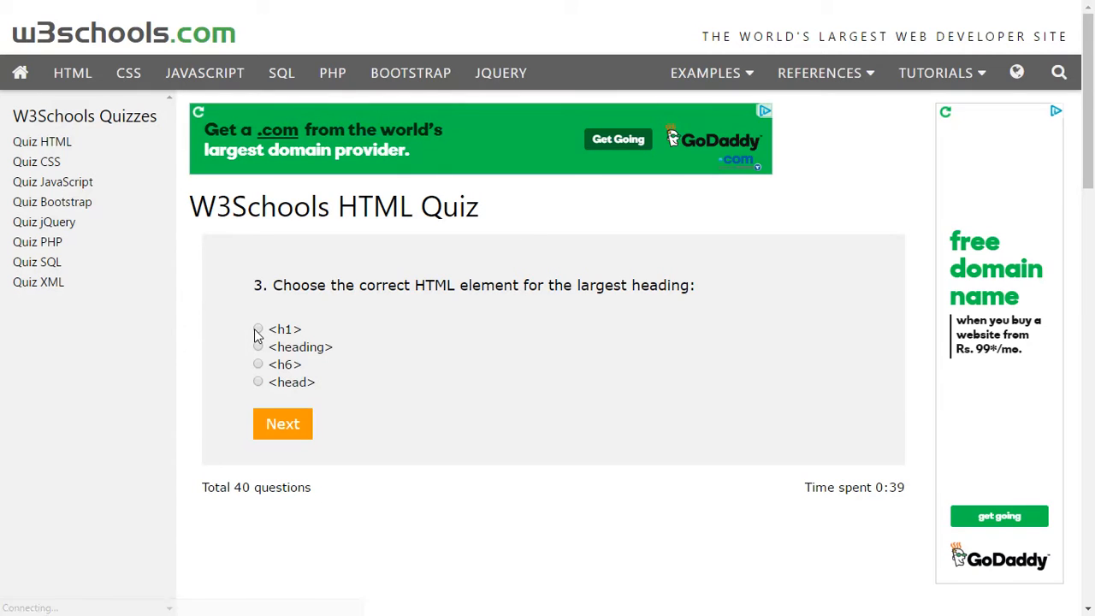
Step: Answer <h1> for the largest heading and <br> for the line break
click(258, 328)
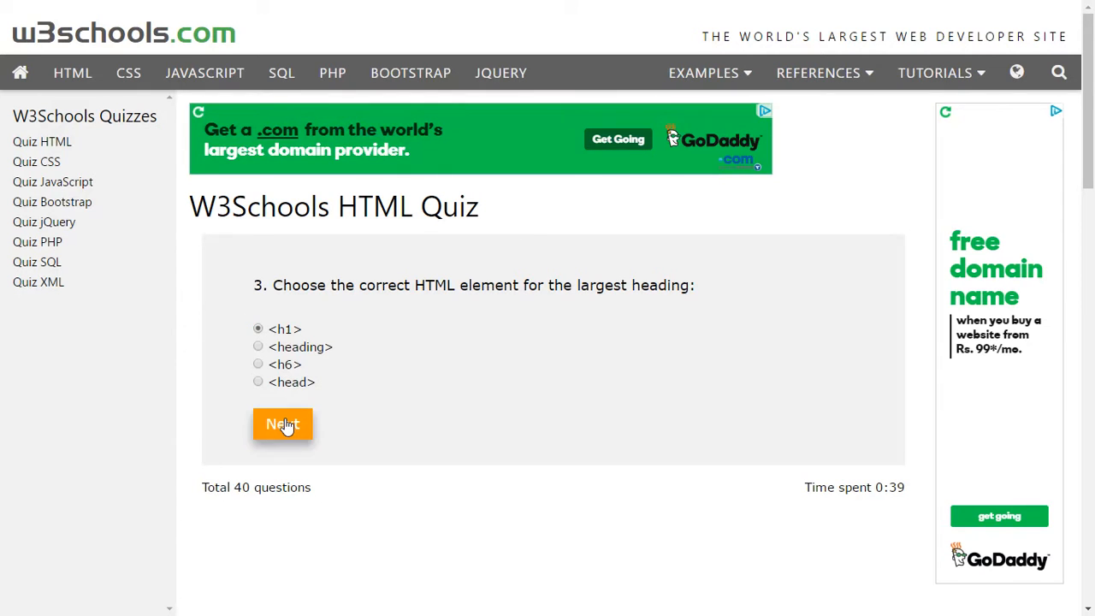
click(282, 425)
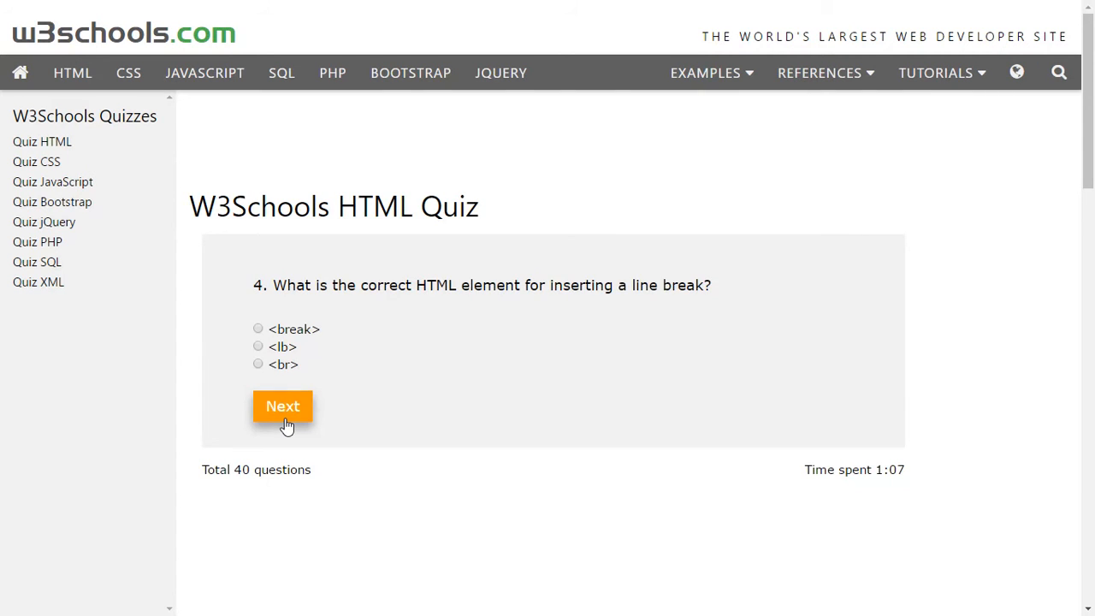
click(282, 405)
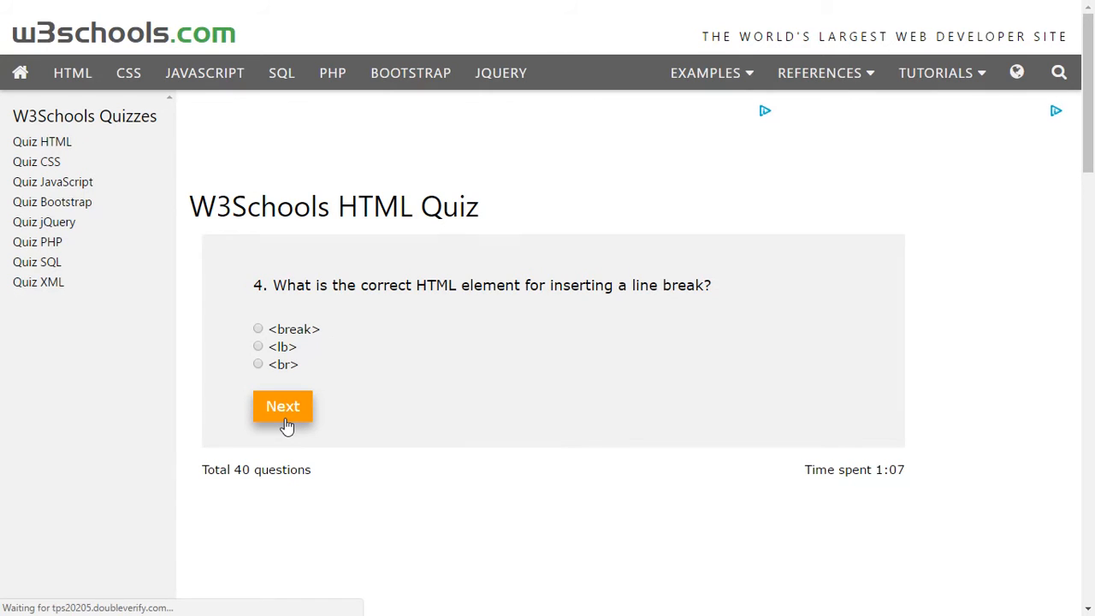
mouse_move(222, 356)
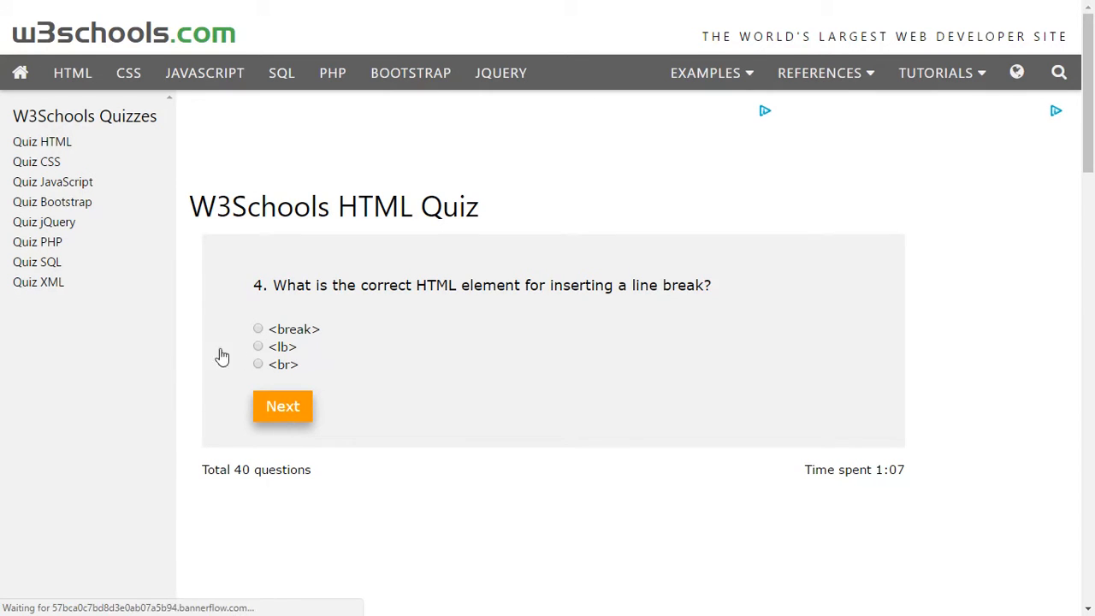
click(257, 363)
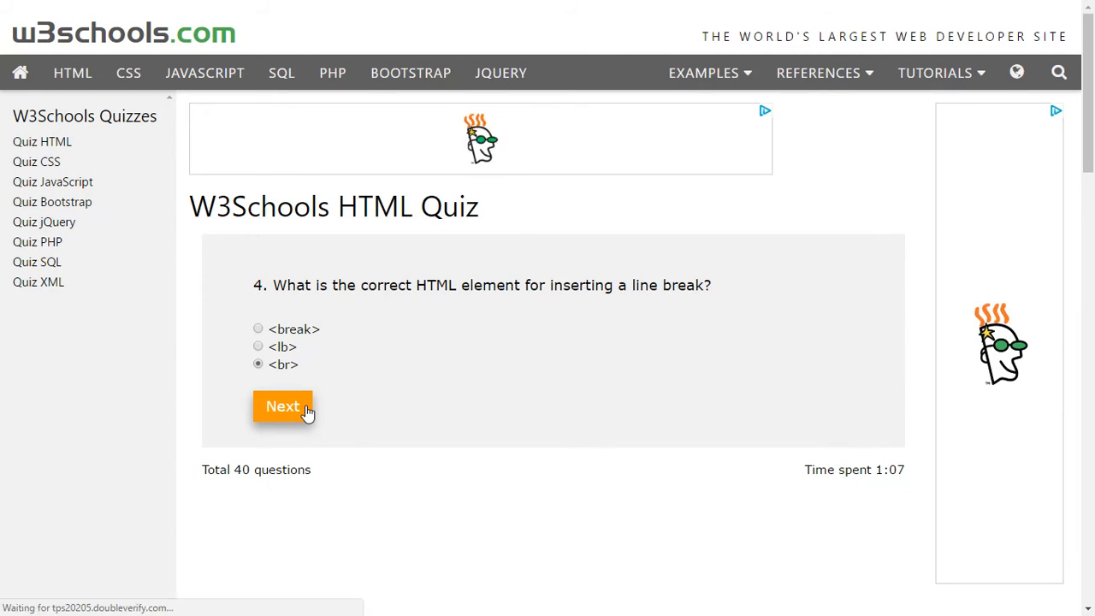
click(282, 405)
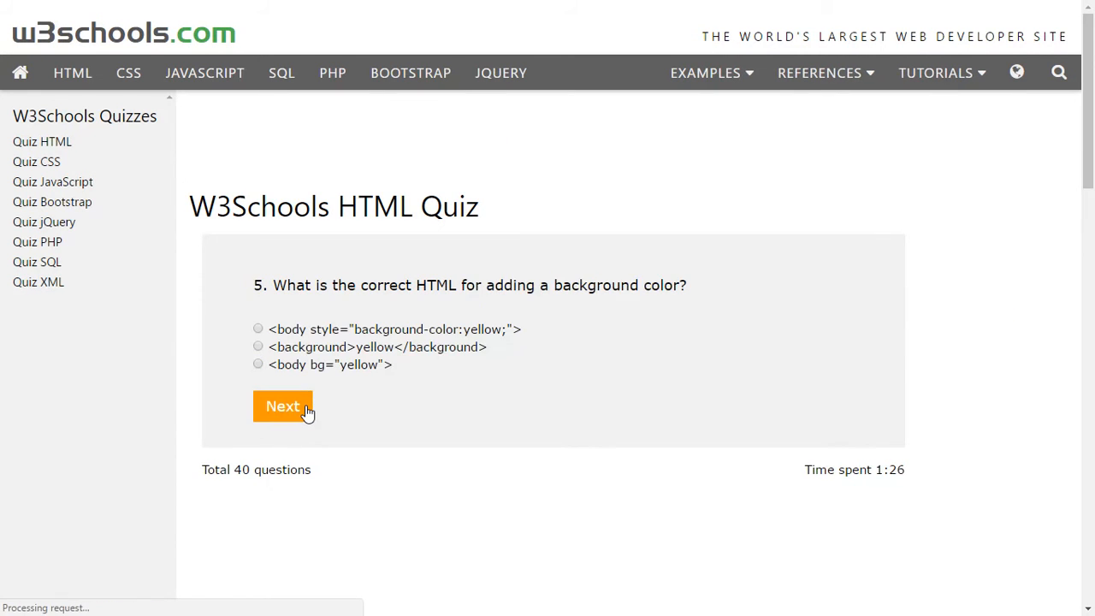
Step: Submit <body style="background-color:yellow;"> as the background colour answer
click(284, 405)
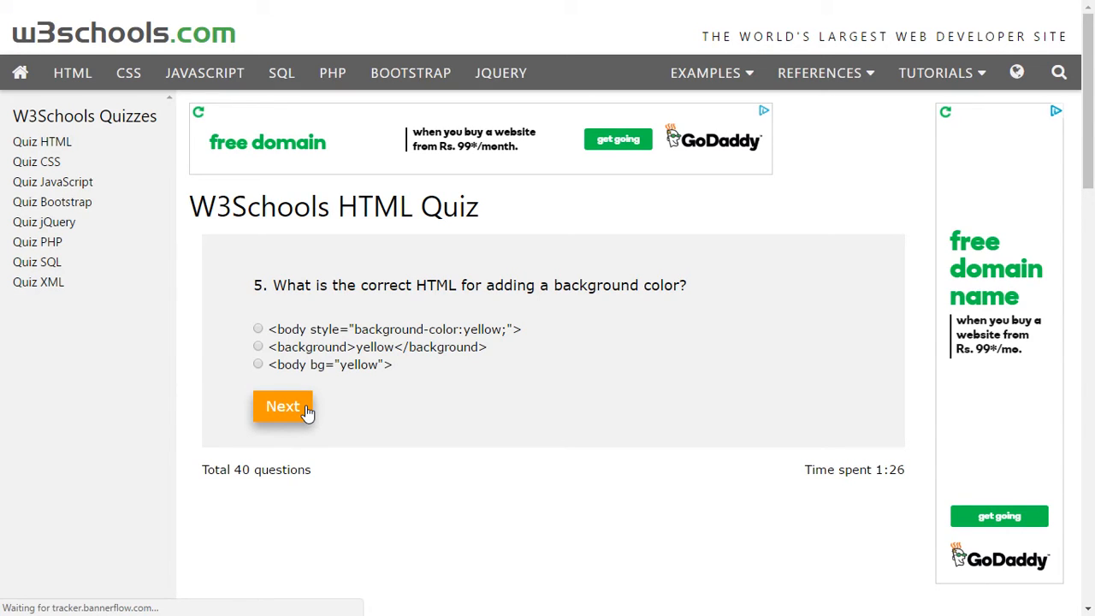
mouse_move(254, 313)
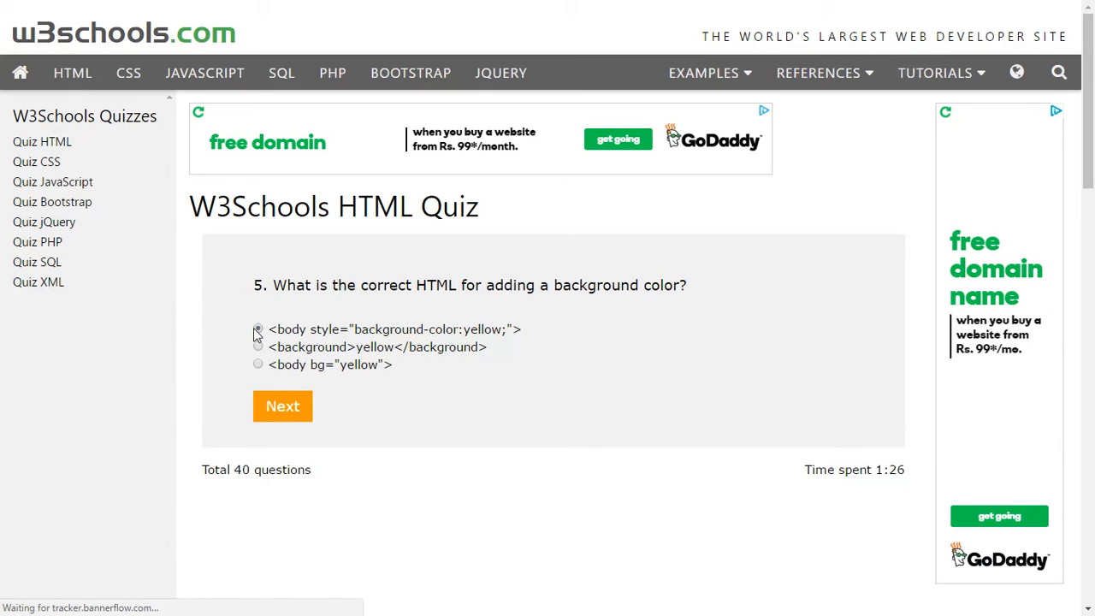
click(257, 330)
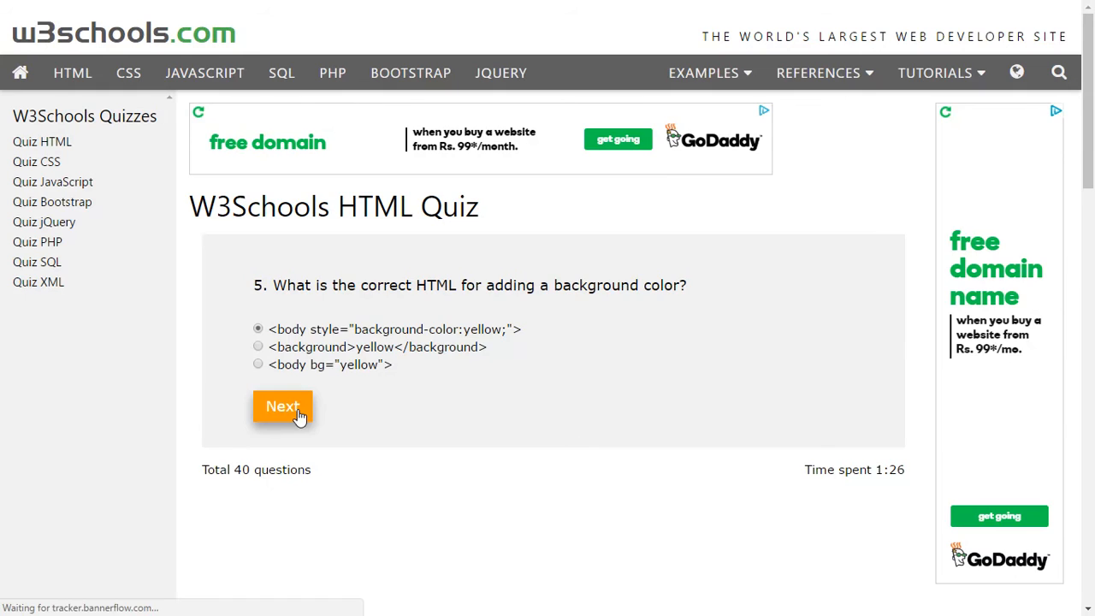
click(282, 406)
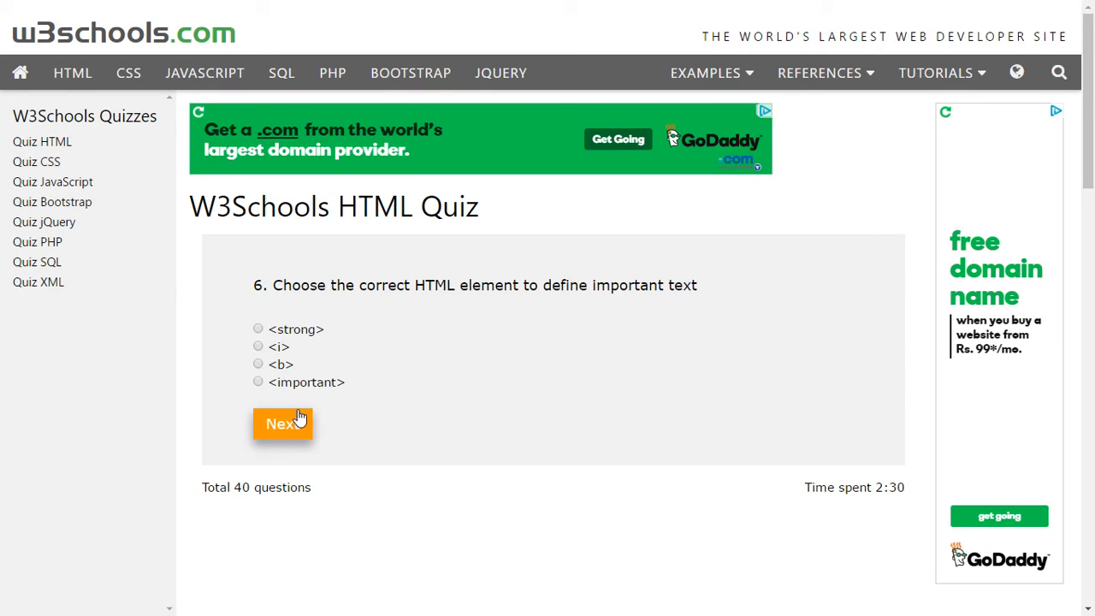
mouse_move(261, 338)
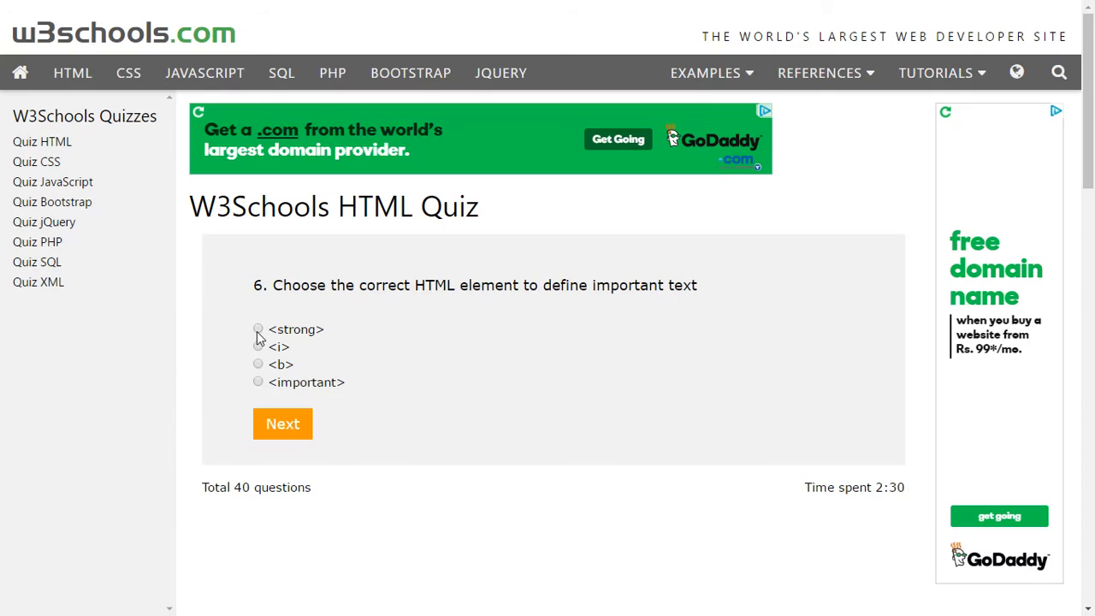
Step: Submit <strong> as the tag for important text
click(258, 328)
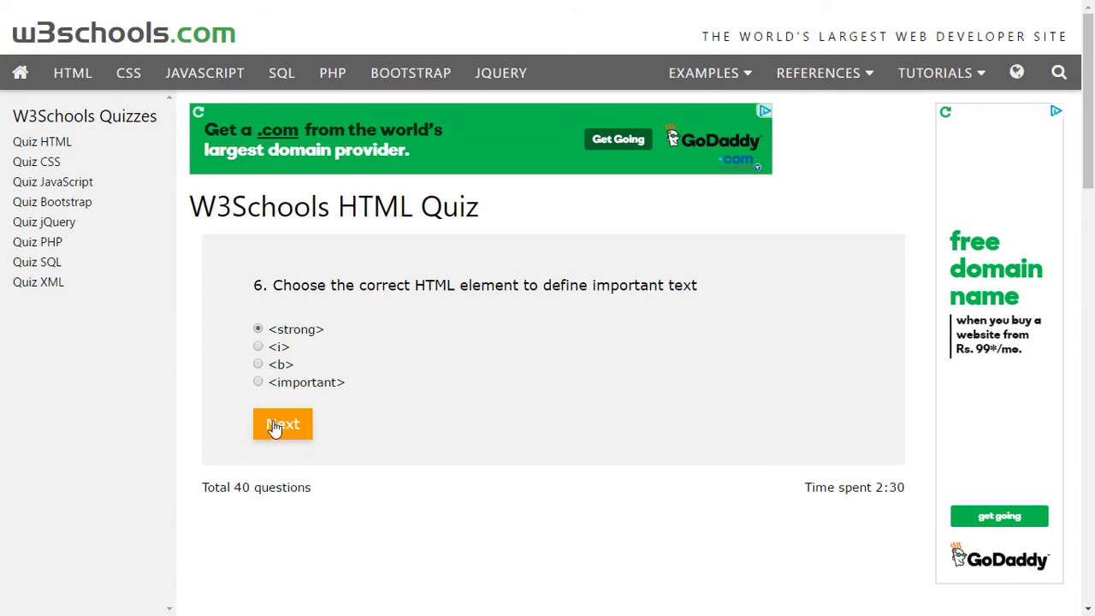
click(283, 425)
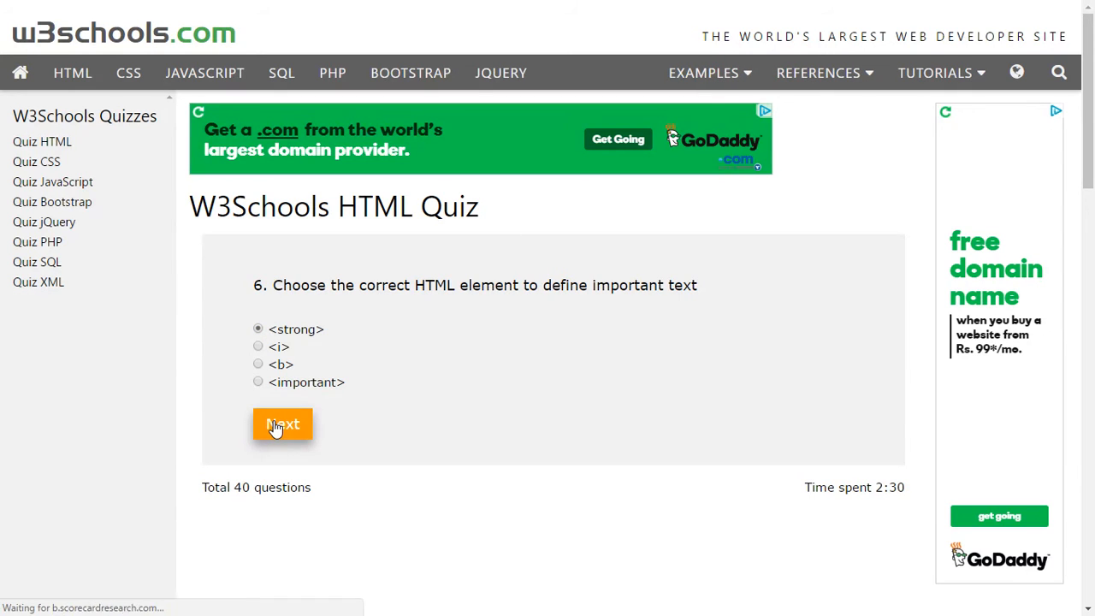
click(283, 425)
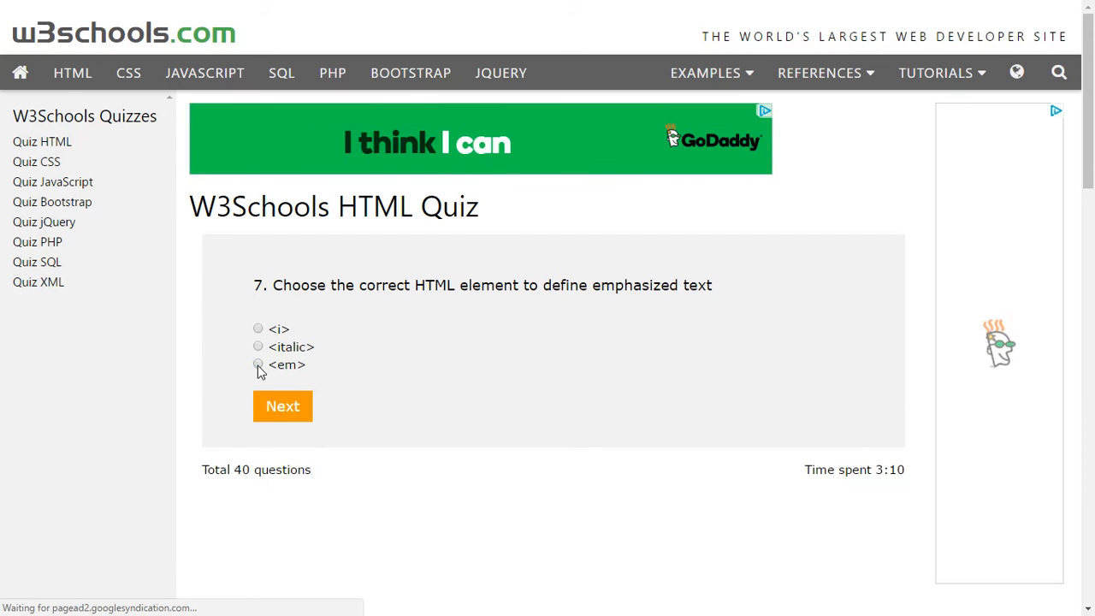
Step: Answer <em> for emphasized text, then pick the <a href=...> hyperlink option
click(257, 364)
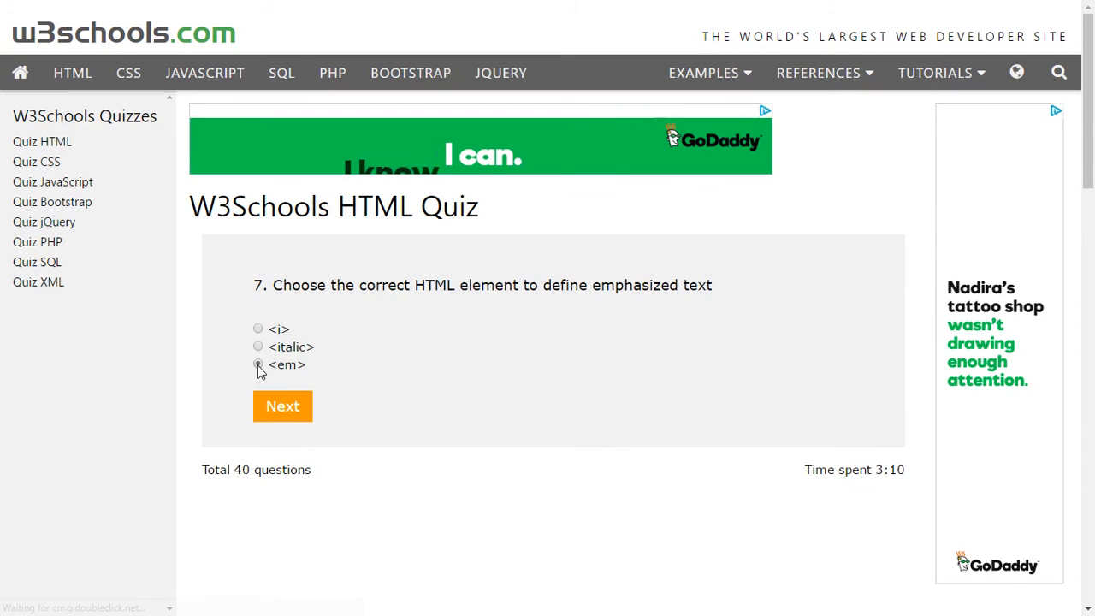
click(258, 363)
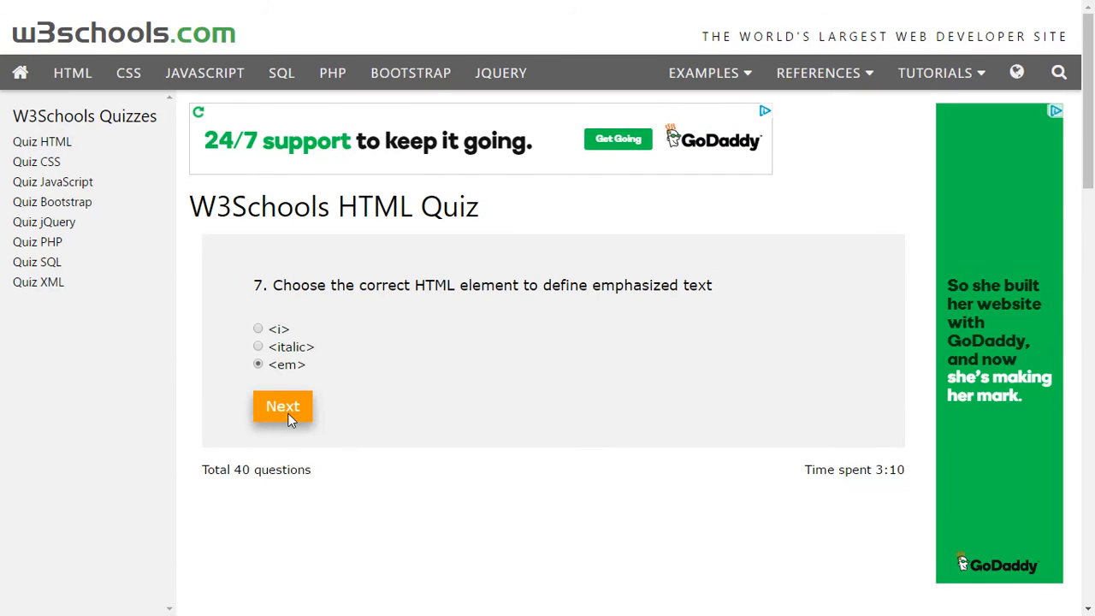
click(283, 406)
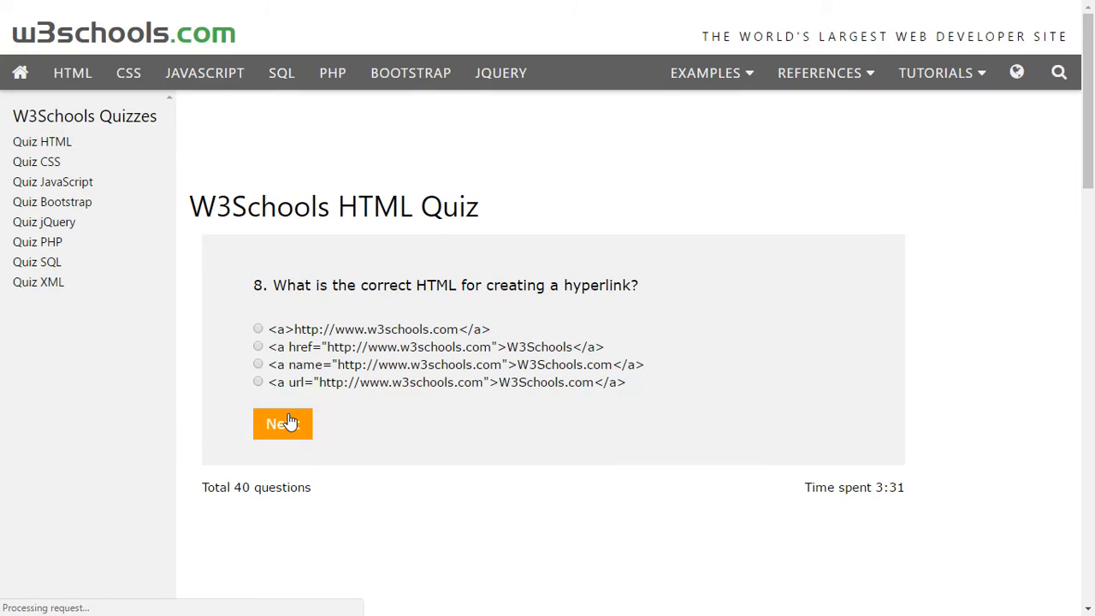
click(283, 424)
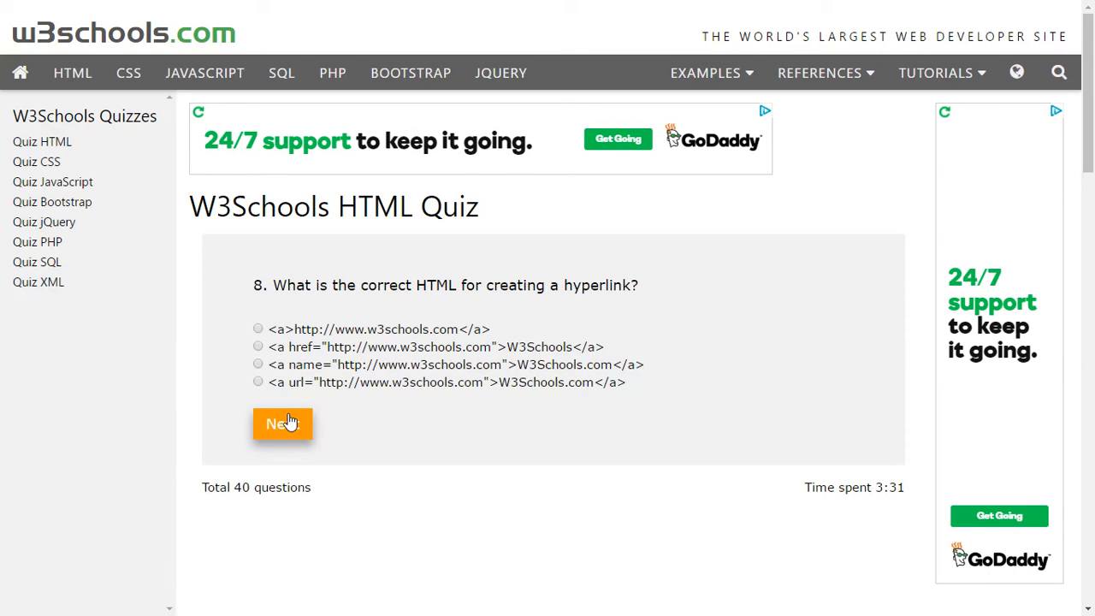
mouse_move(191, 355)
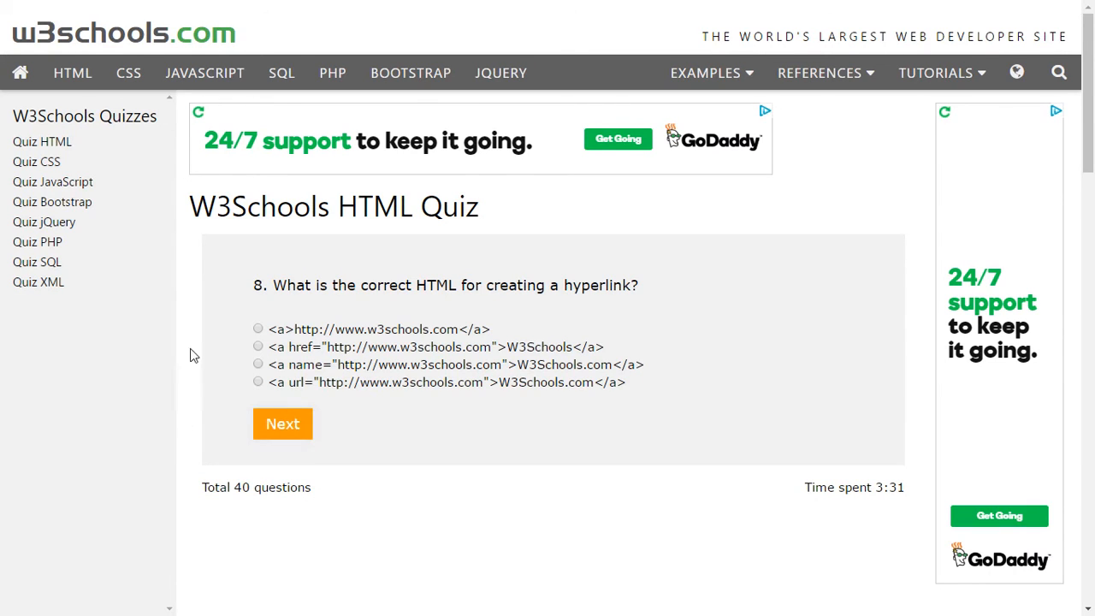
click(257, 346)
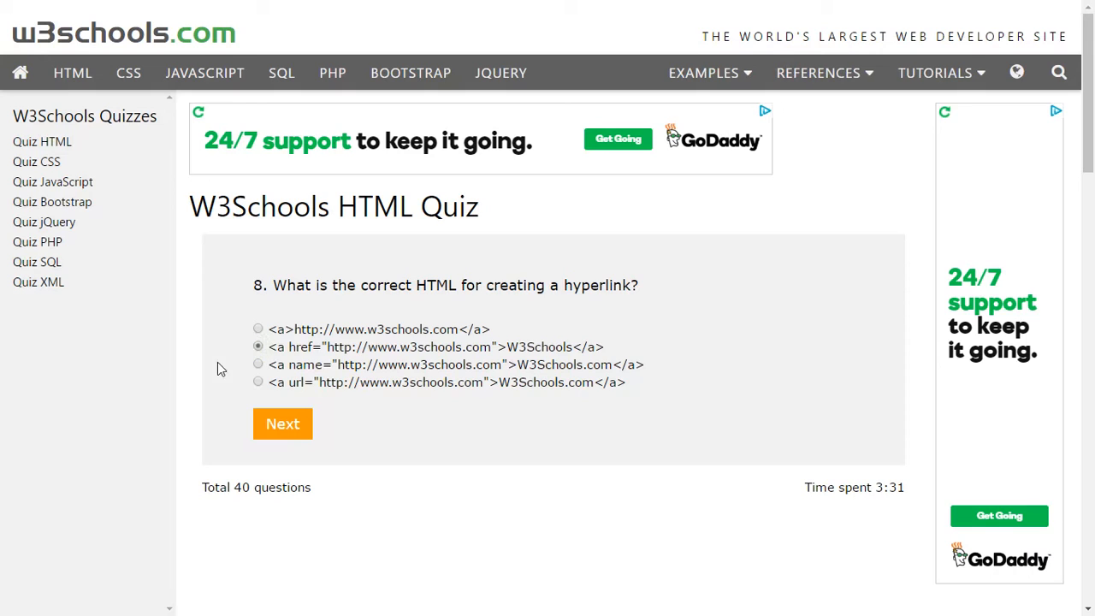
click(282, 424)
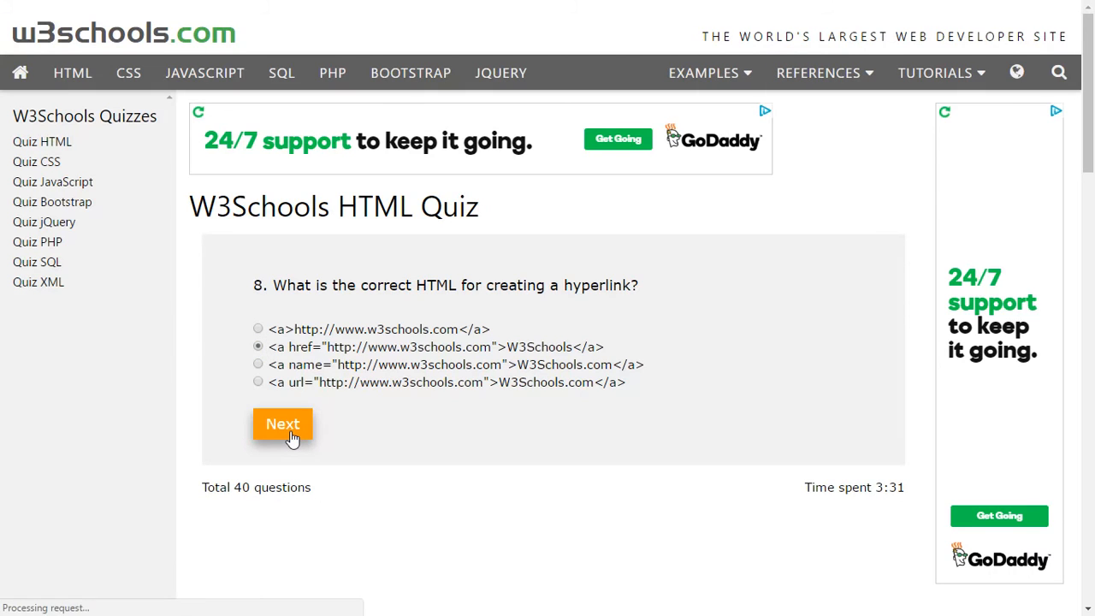
Step: Answer '/' as the end-tag character and choose target="new" for question 10
click(282, 425)
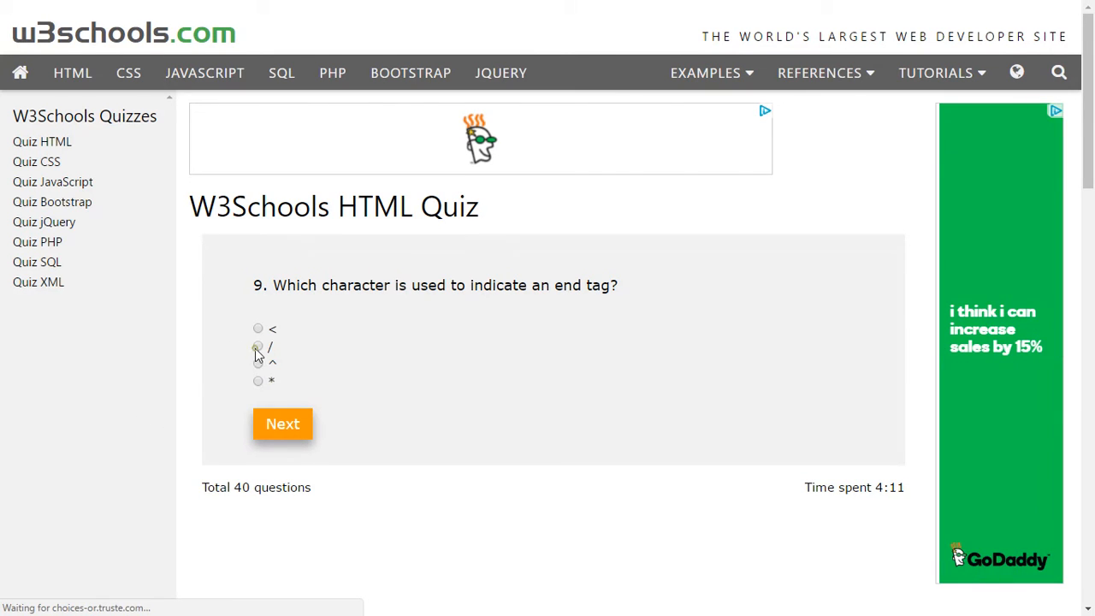
click(258, 346)
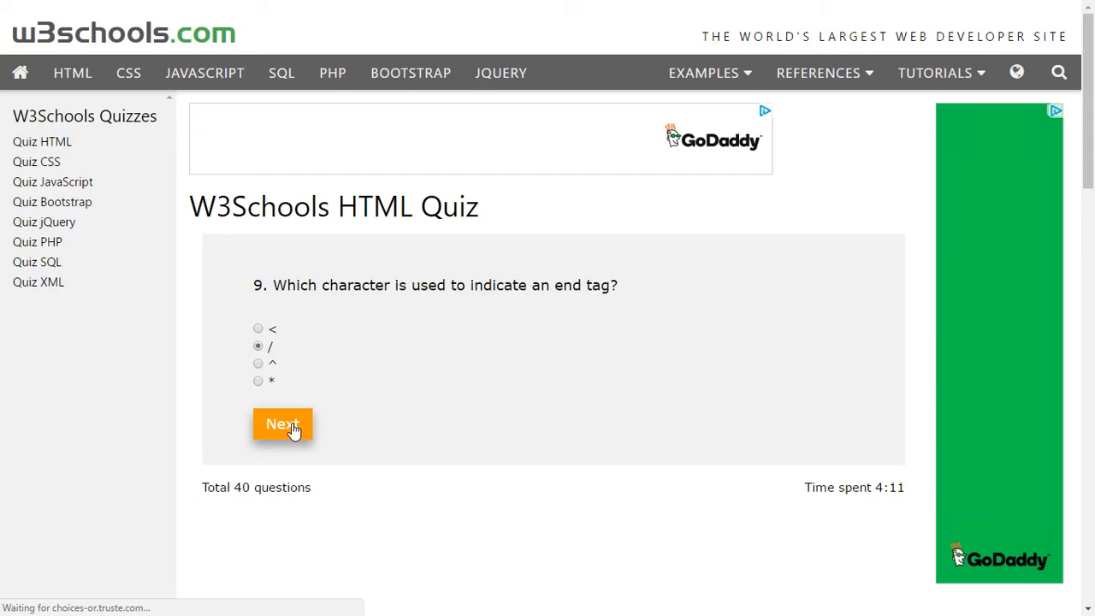
click(282, 424)
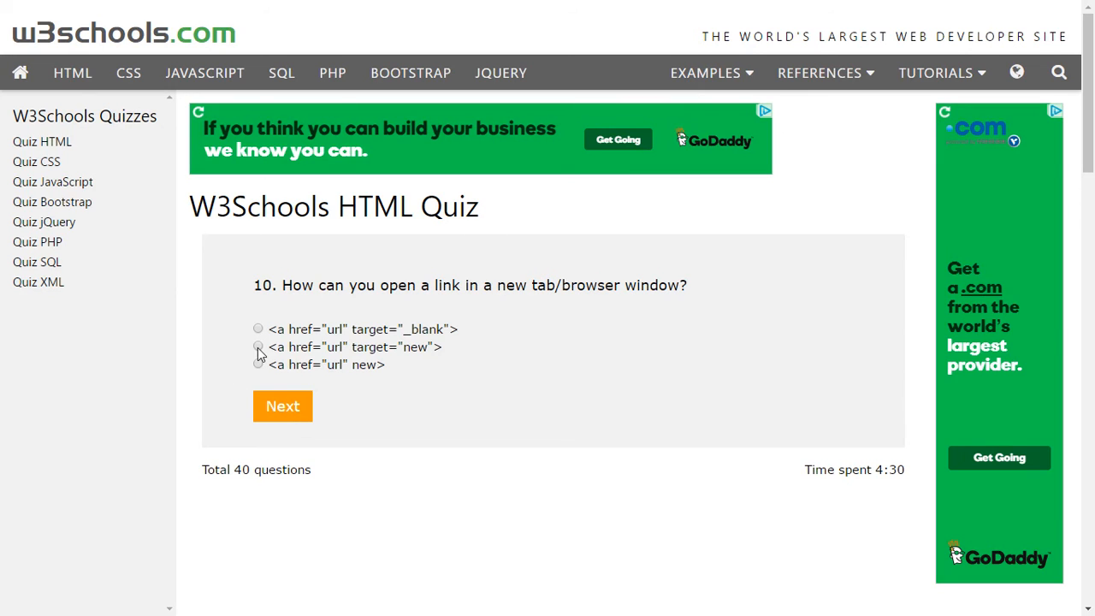
click(258, 347)
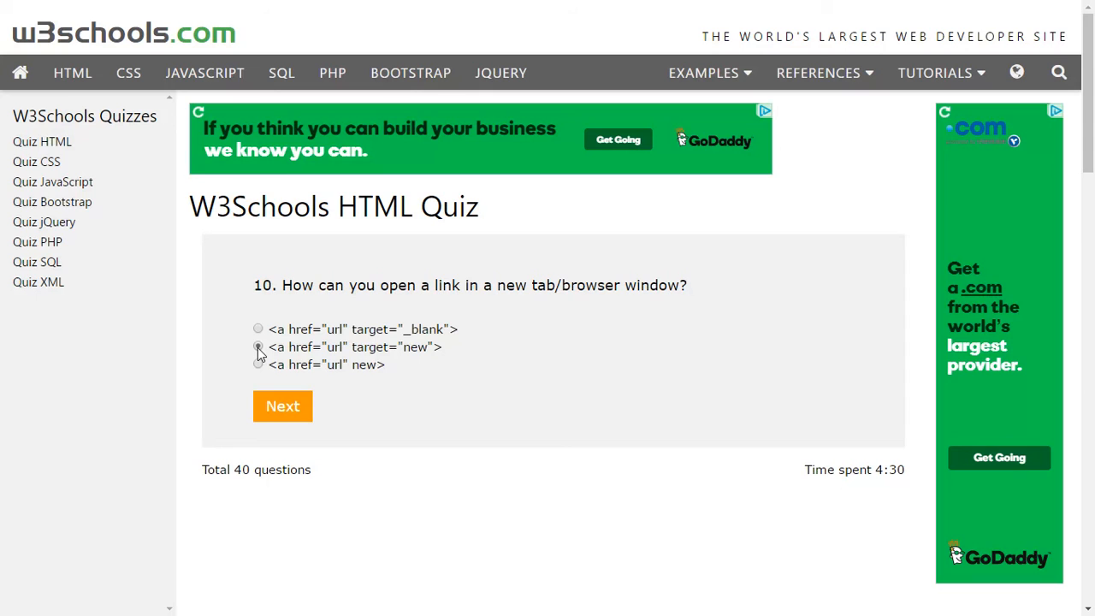
click(257, 346)
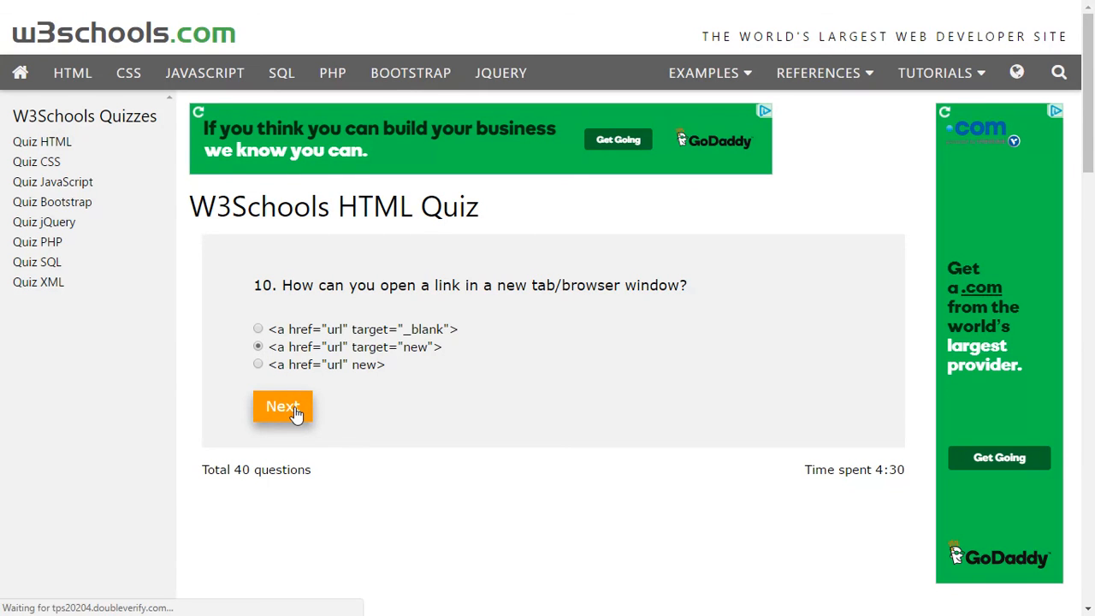
Step: Submit question 10 and answer <table><tr><td> for question 11
click(283, 405)
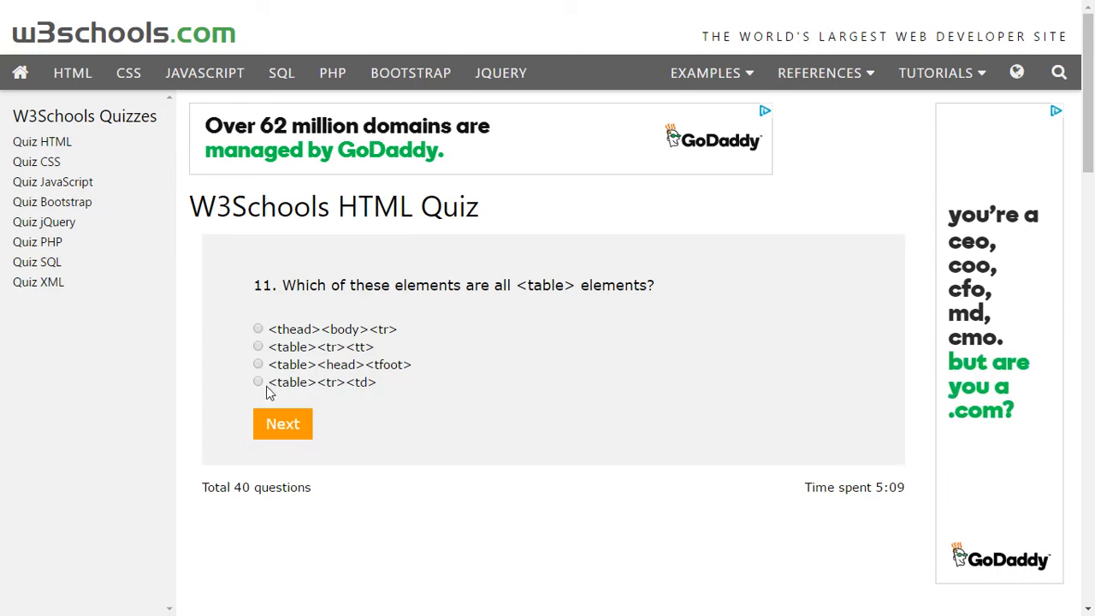
click(257, 381)
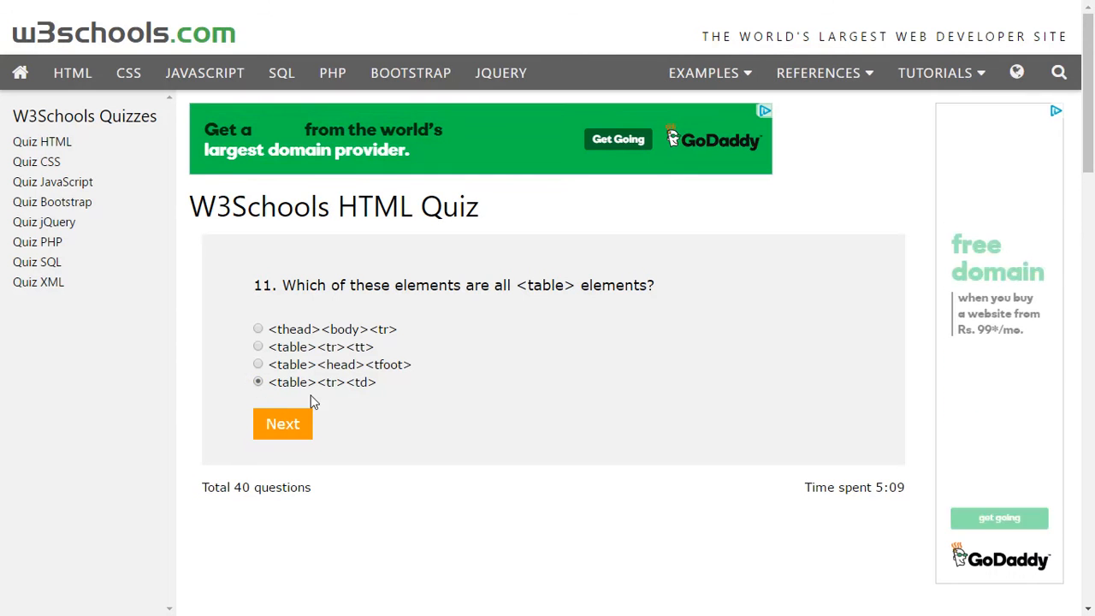
click(282, 425)
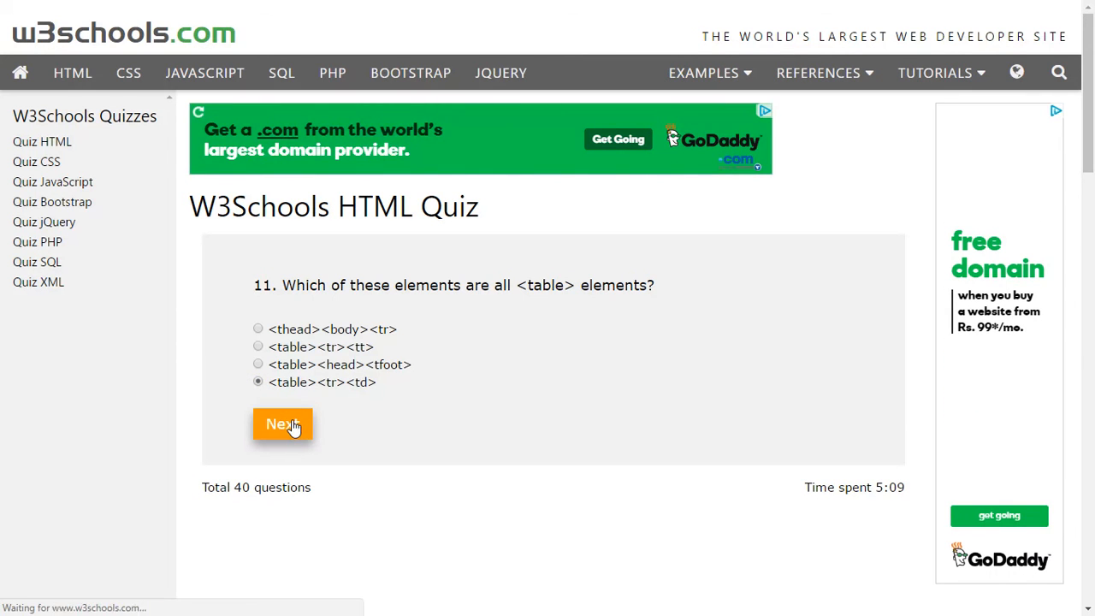
click(282, 424)
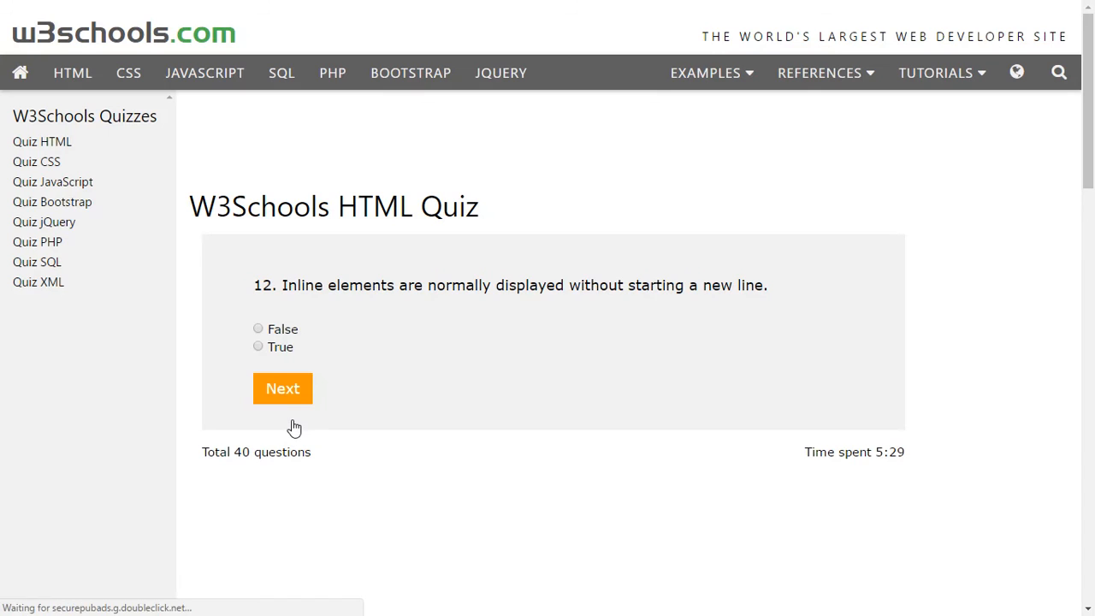
mouse_move(294, 426)
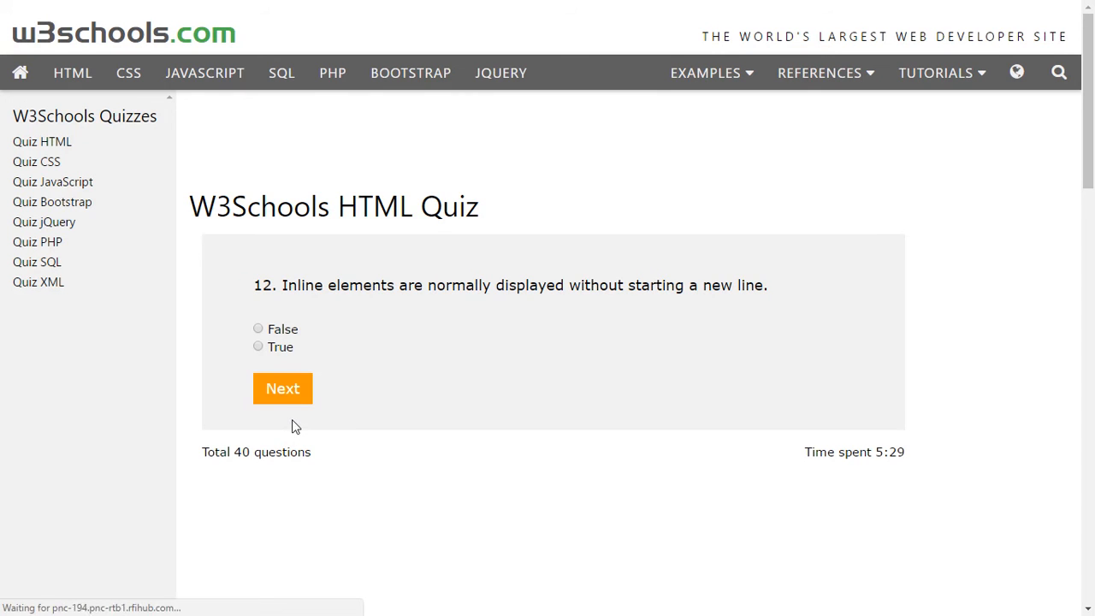